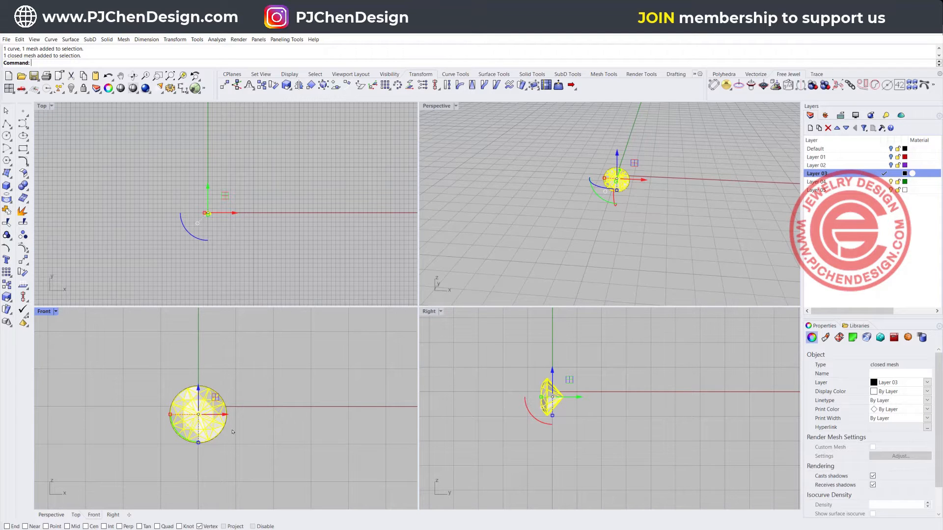
pyautogui.moveTo(103, 158)
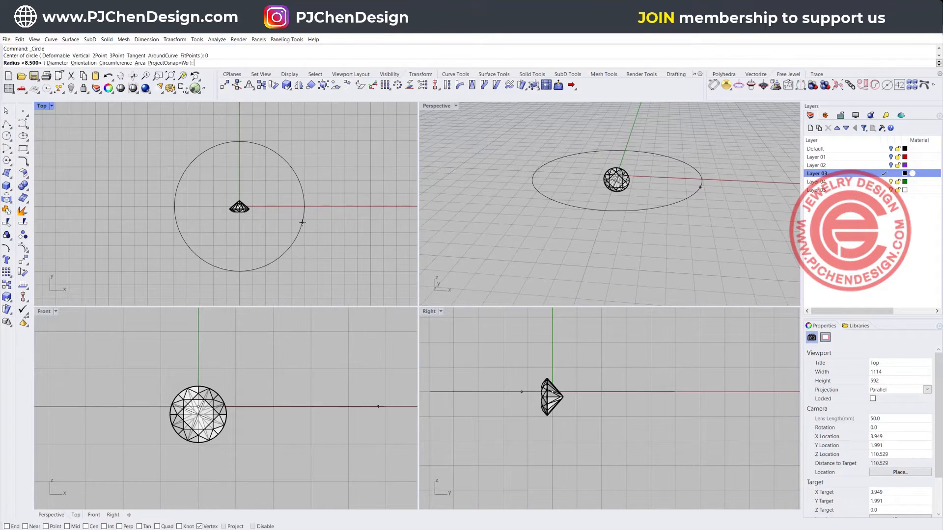
# - Draw the ring circle at the origin using the Diameter option with value 10
pyautogui.click(53, 55)
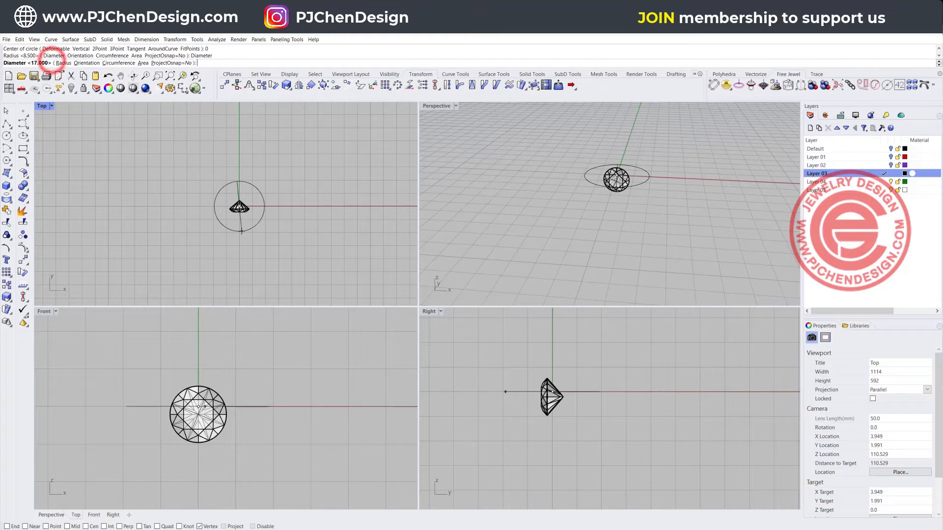
pyautogui.write('10')
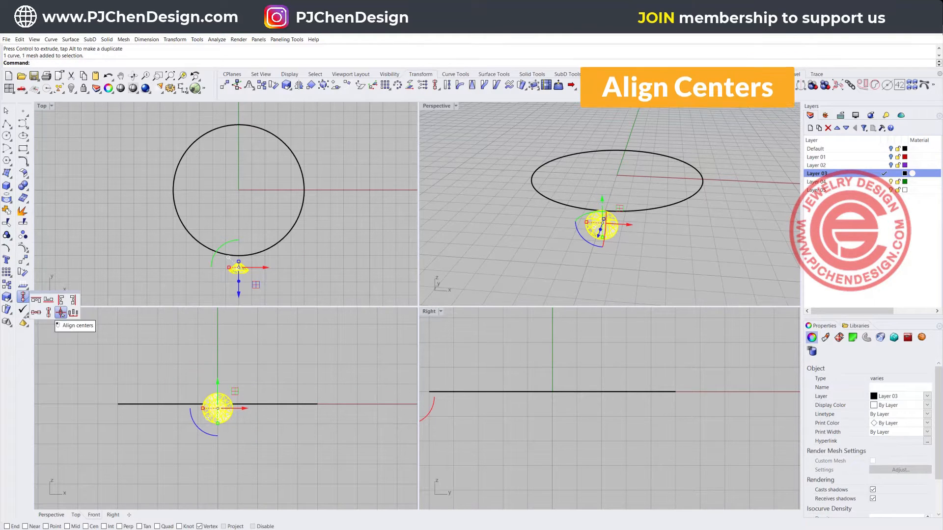
# - Align the centres of the gem and circle so the gem sits on the rim
pyautogui.click(60, 312)
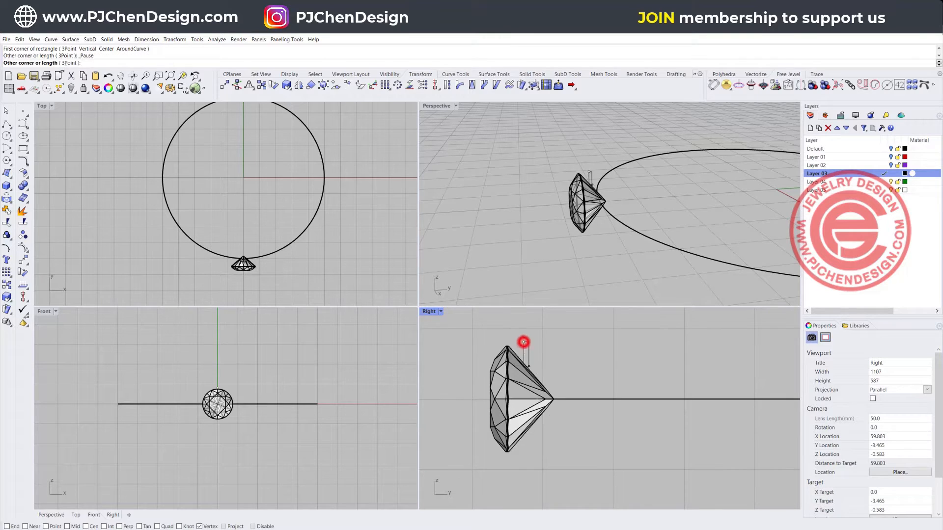
# - Draw a rounded rectangle around the gem's side outline and select it
pyautogui.moveTo(524, 343); pyautogui.dragTo(569, 458)
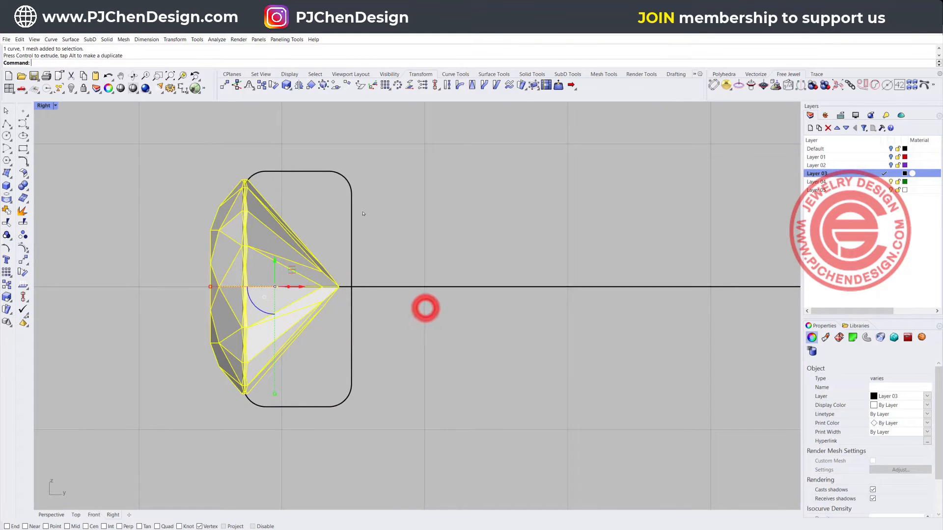
pyautogui.click(283, 171)
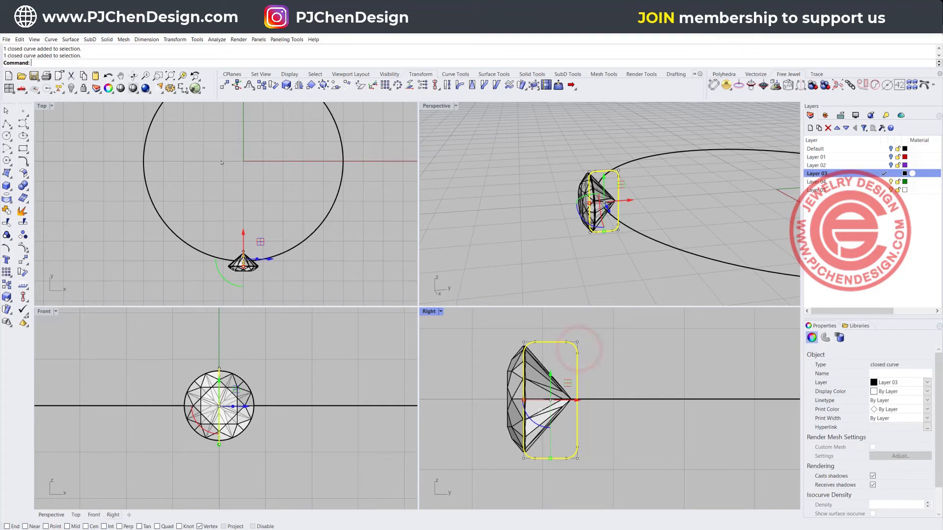
# - Revolve the rounded profile 360° around the ring centre into a band surface
pyautogui.click(71, 39)
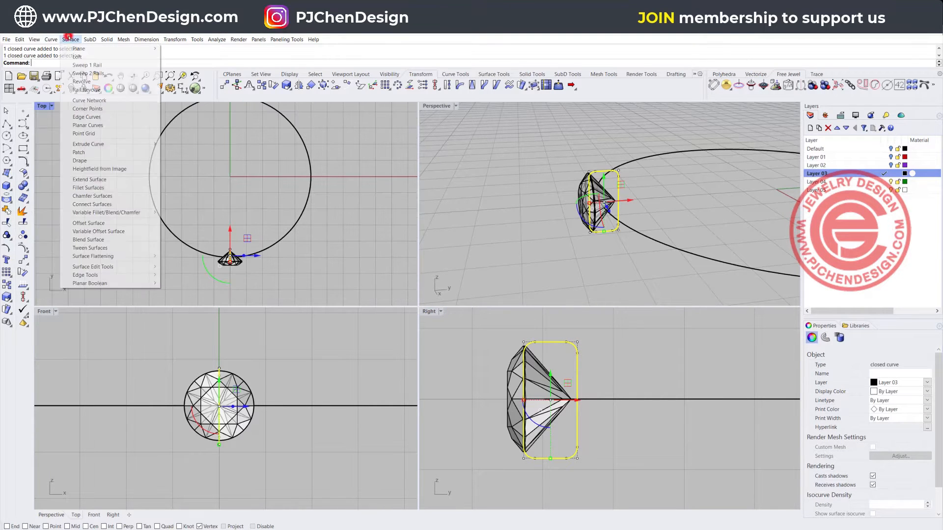
pyautogui.moveTo(81, 81)
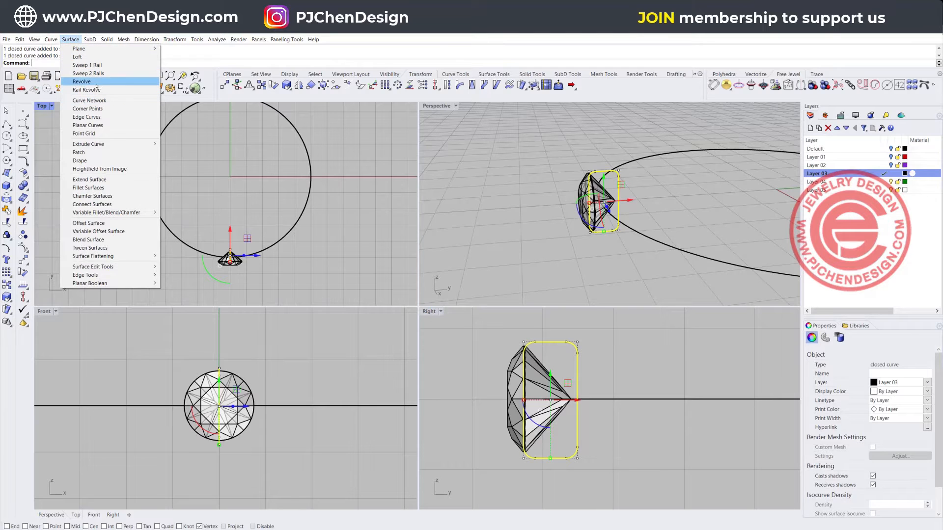
pyautogui.click(81, 81)
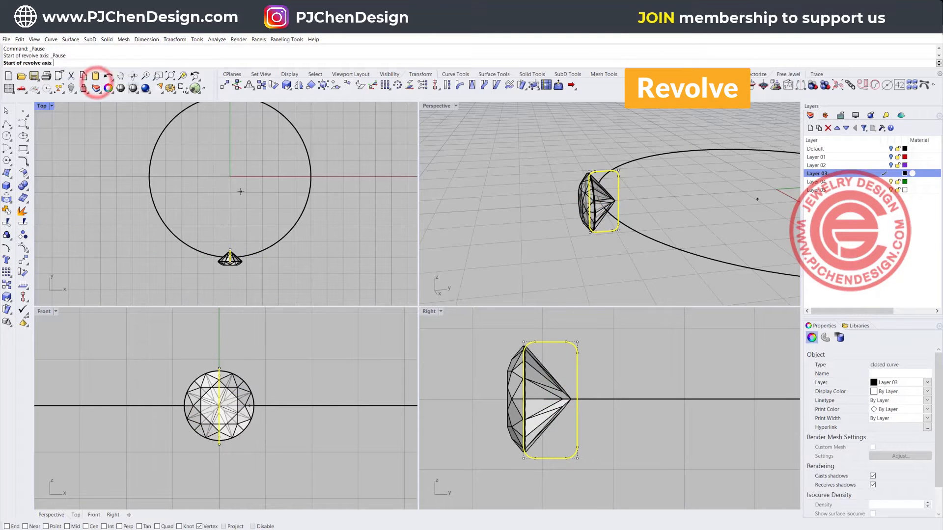
pyautogui.click(230, 176)
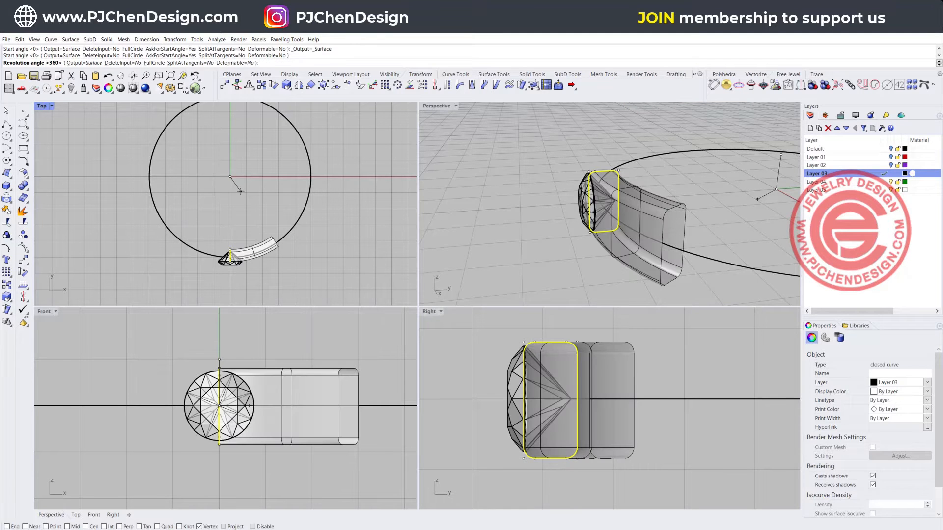
pyautogui.press('Enter')
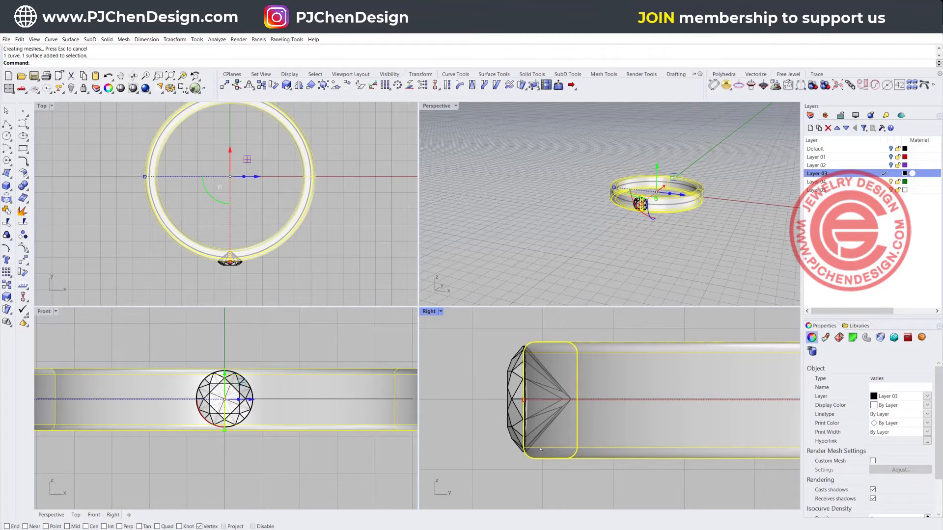
# - Horizontally centre the gem across the band's width from the Front view
pyautogui.click(6, 284)
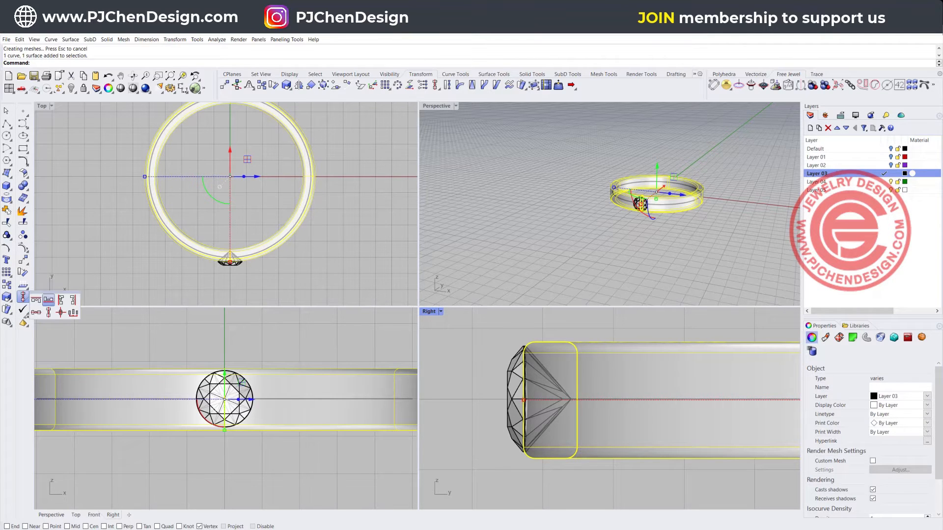
pyautogui.click(24, 310)
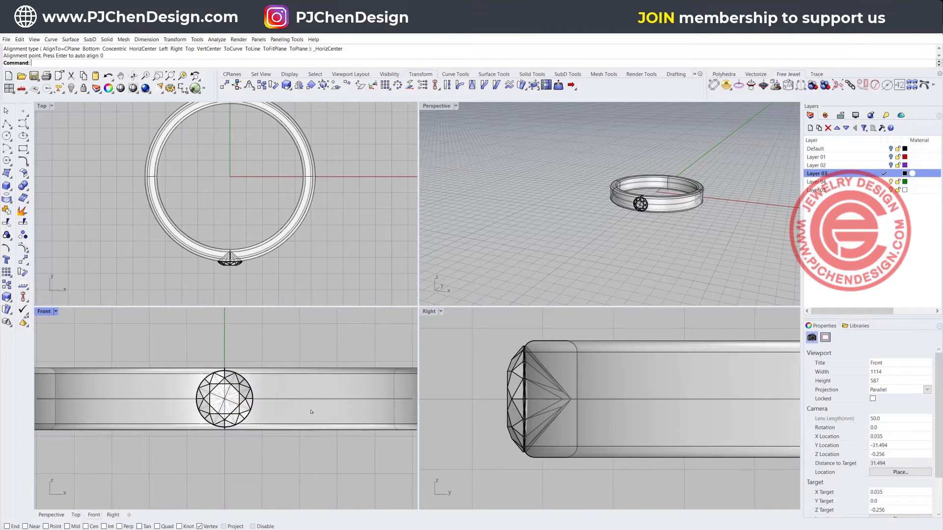
pyautogui.click(252, 281)
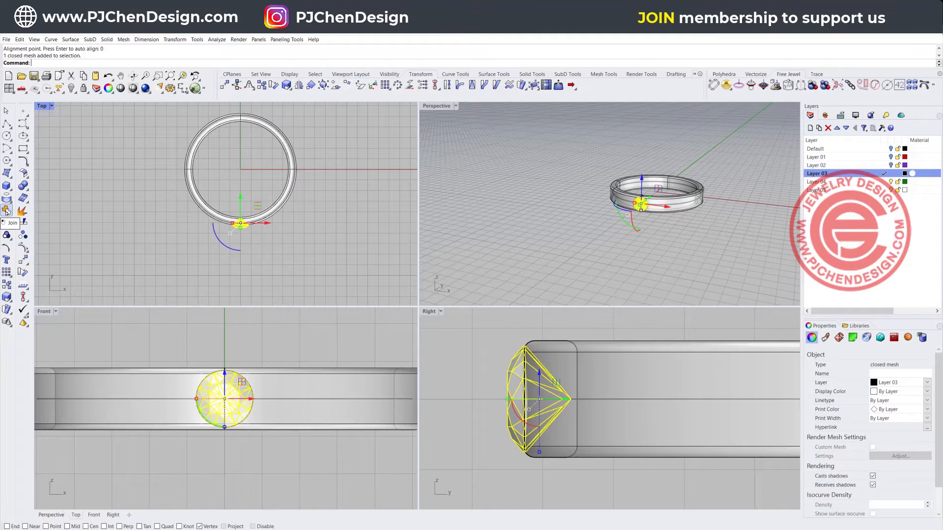
# - Polar-array the gem around the origin into 20 evenly spaced copies
pyautogui.click(7, 273)
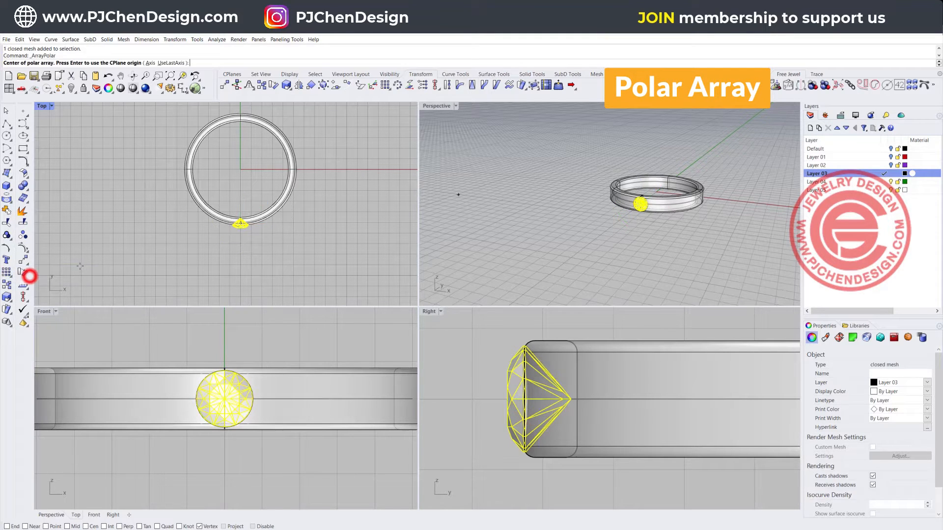
pyautogui.click(240, 169)
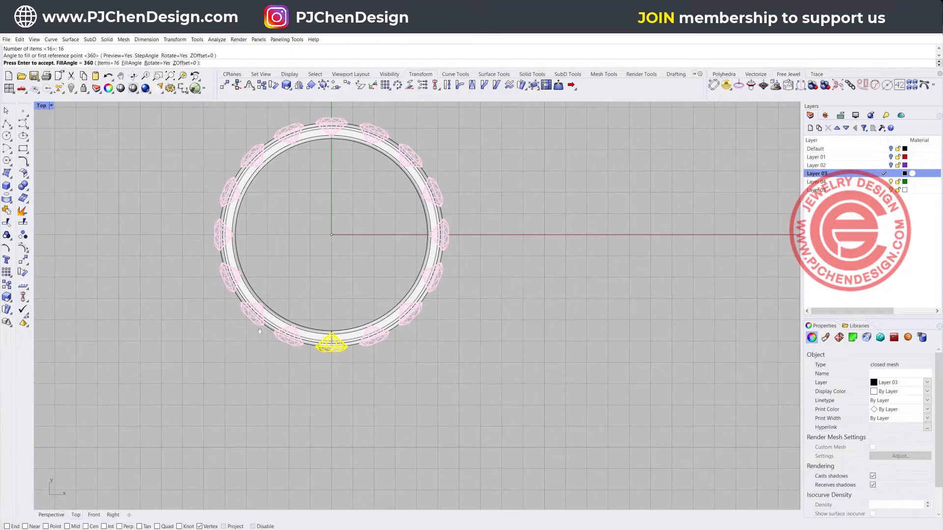
pyautogui.moveTo(209, 158)
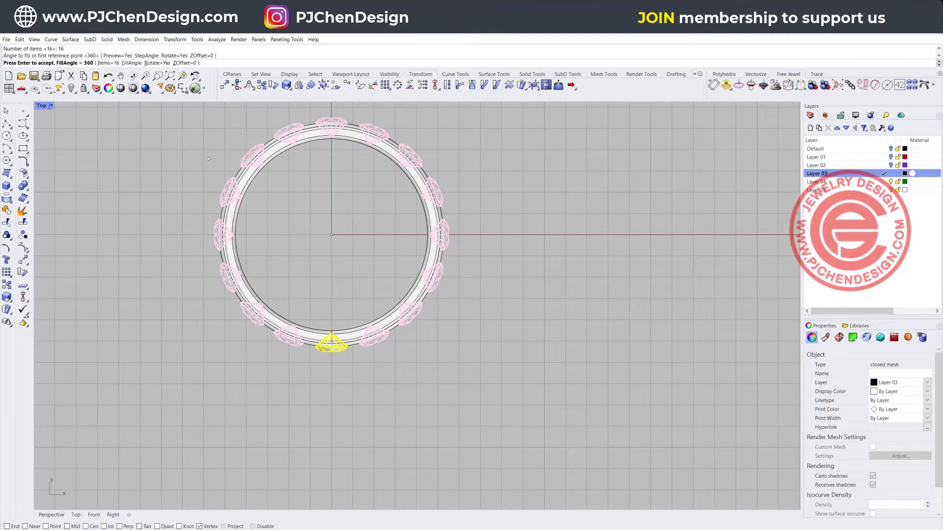
pyautogui.write('20')
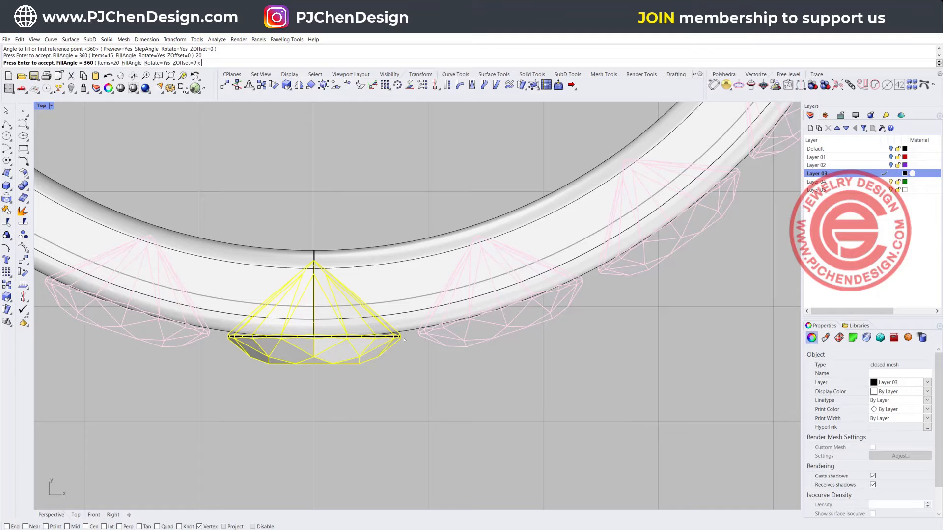
pyautogui.moveTo(413, 337)
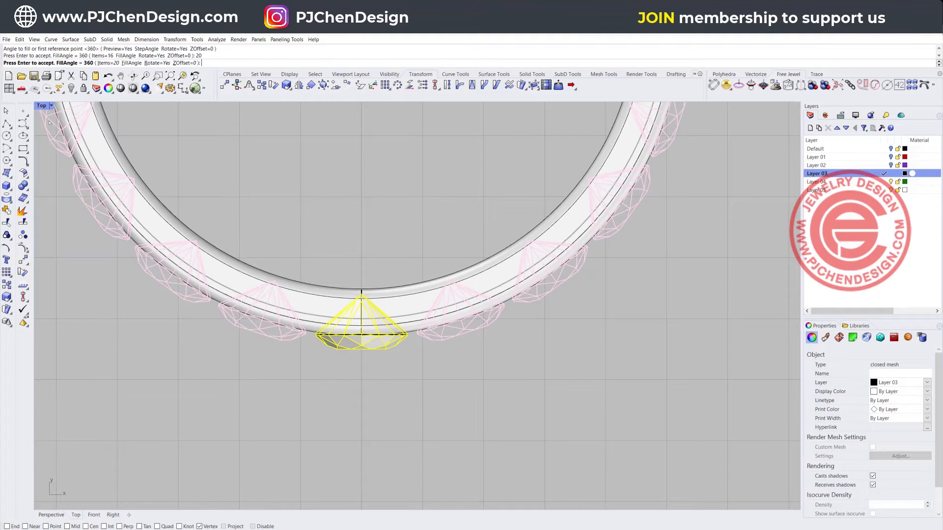
pyautogui.press('Enter')
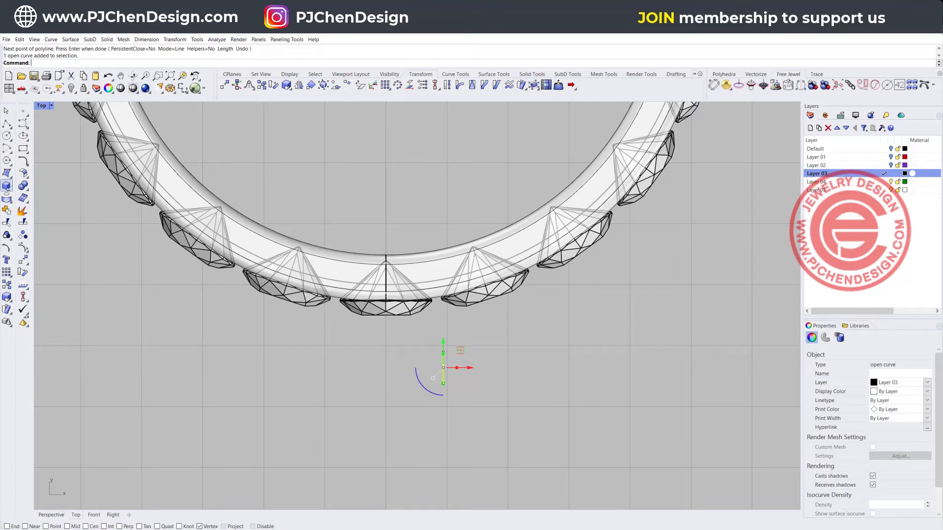
# - Make a capsule prong from the short line and move it between two stones
pyautogui.click(39, 222)
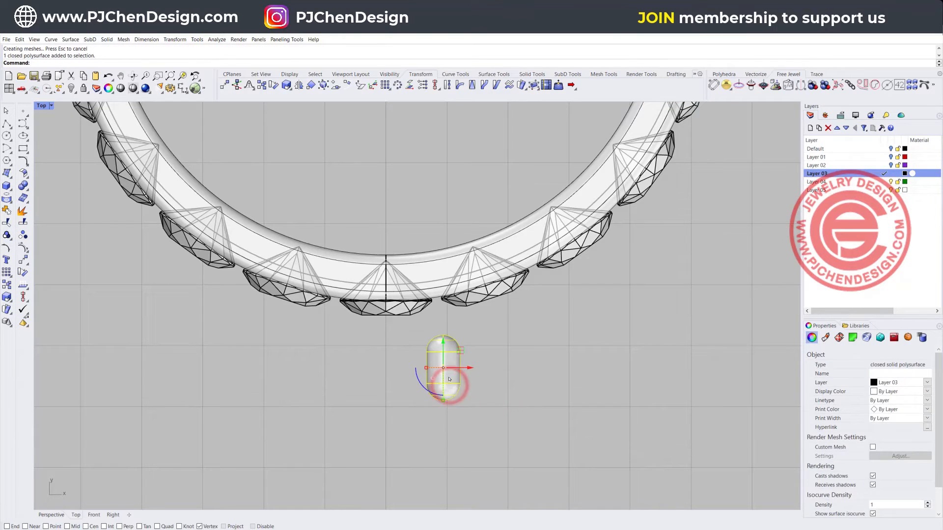
pyautogui.moveTo(444, 370); pyautogui.dragTo(444, 294)
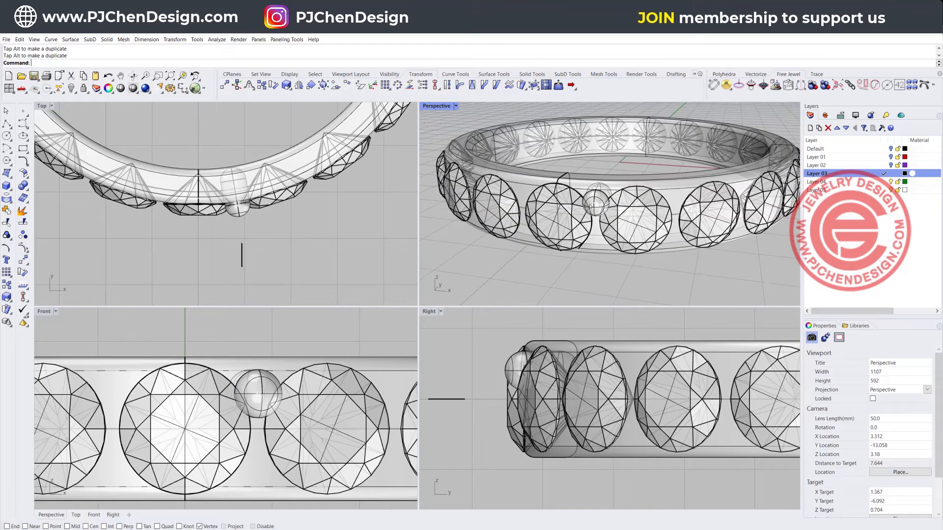
pyautogui.click(246, 379)
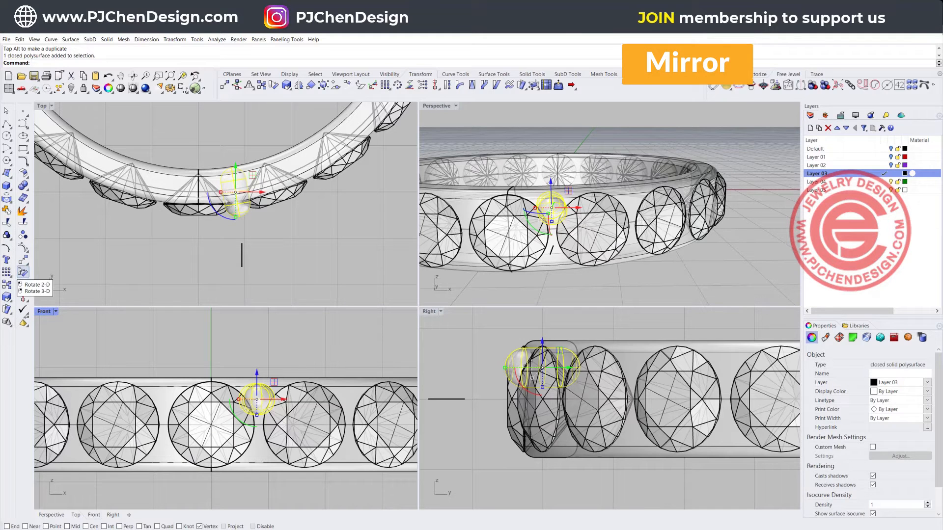
# - Mirror a copy of the capsule prong to the band's opposite edge
pyautogui.click(6, 274)
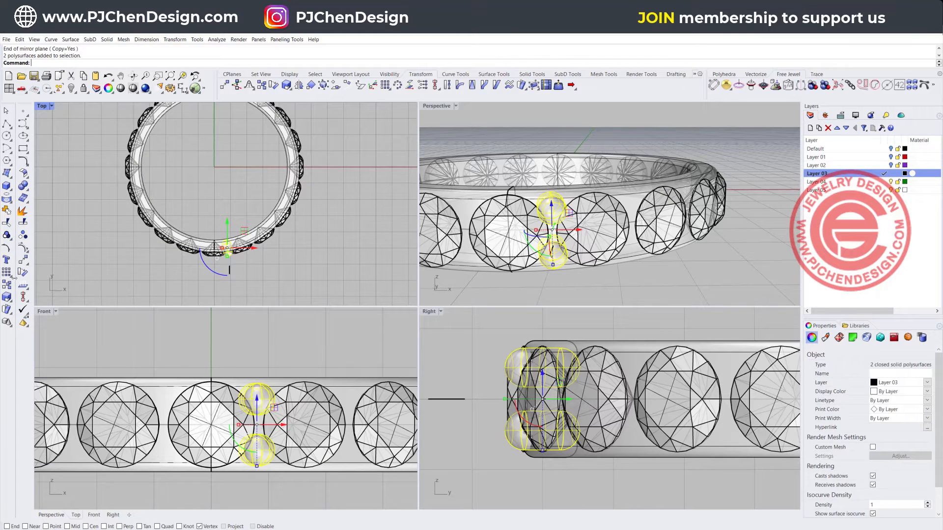
pyautogui.moveTo(7, 275)
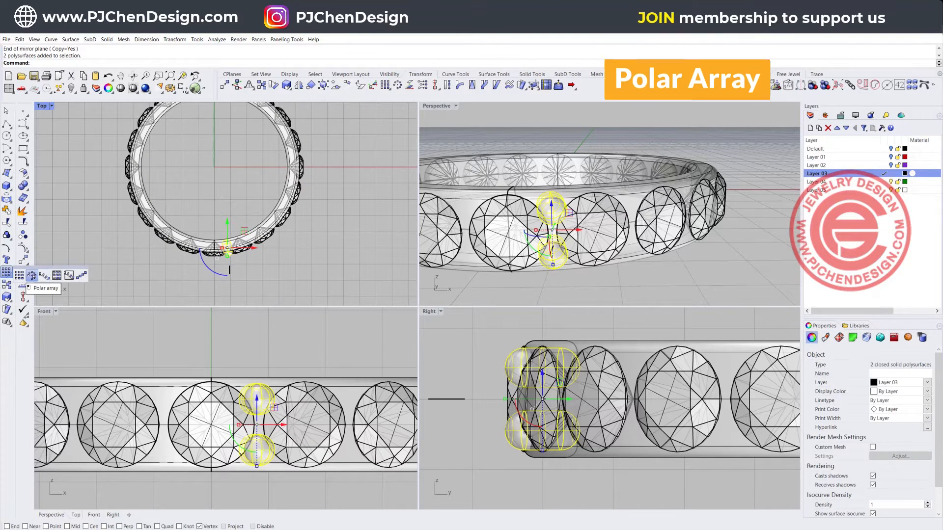
# - Polar-array both prong beads around the ring centre between every stone
pyautogui.click(32, 276)
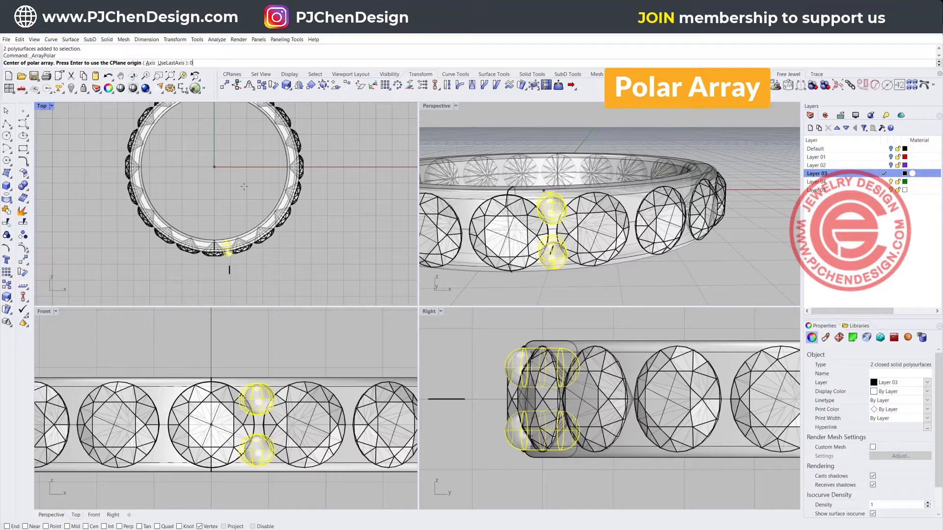
pyautogui.press('enter')
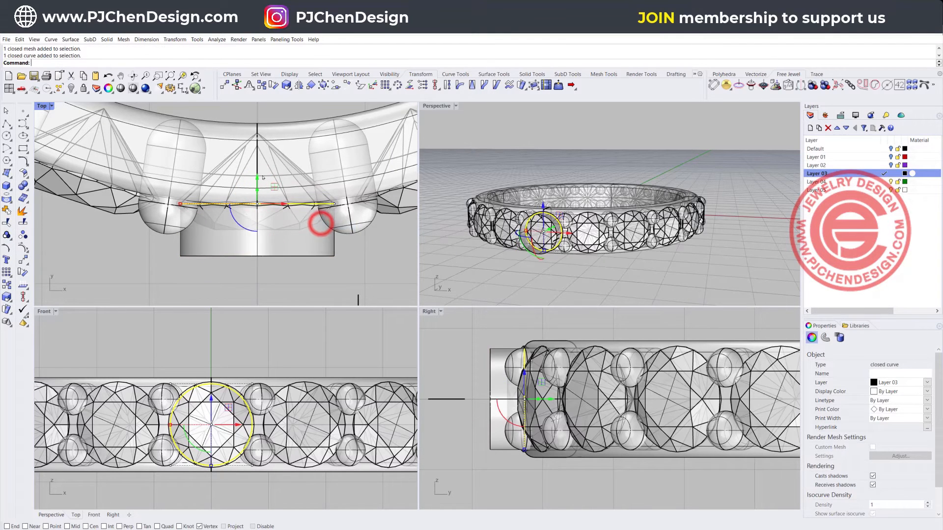
# - Extrude the stone's outline circle into a cylinder and join it into a closed cutter
pyautogui.moveTo(319, 222); pyautogui.dragTo(252, 232)
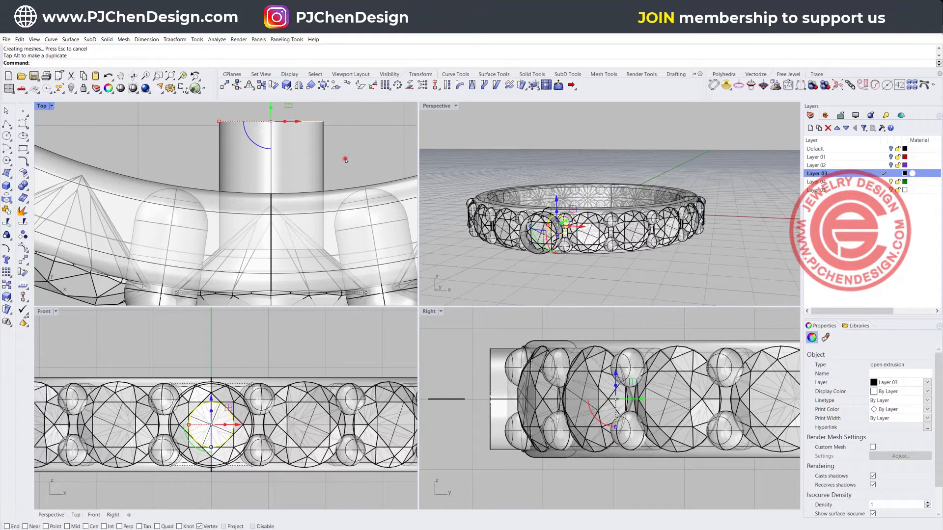
pyautogui.click(227, 426)
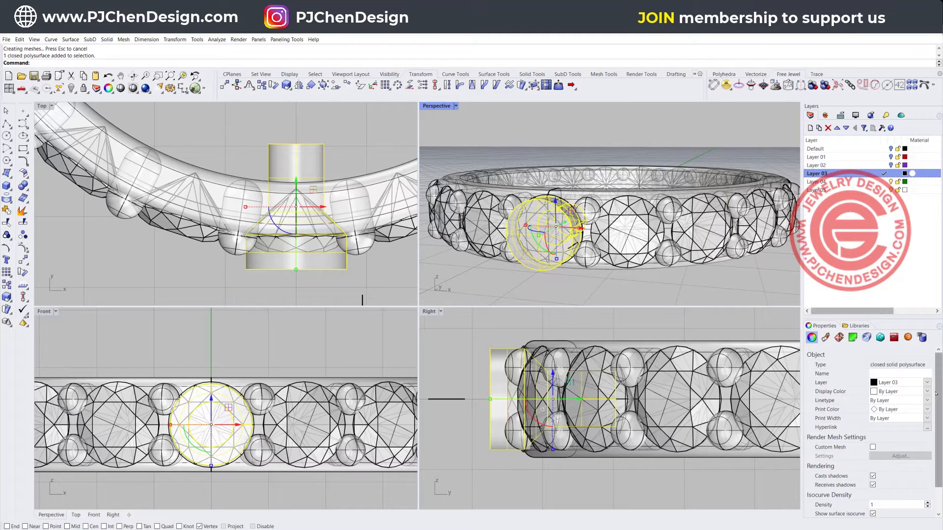
# - Copy the stone-seat cutter onto green Layer 04 using Copy Objects to Layer
pyautogui.rightClick(828, 173)
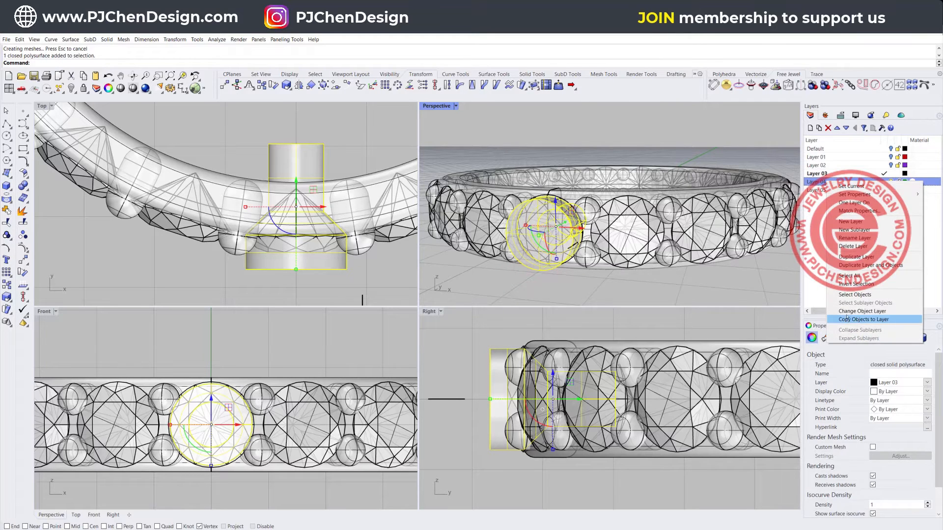
pyautogui.click(864, 319)
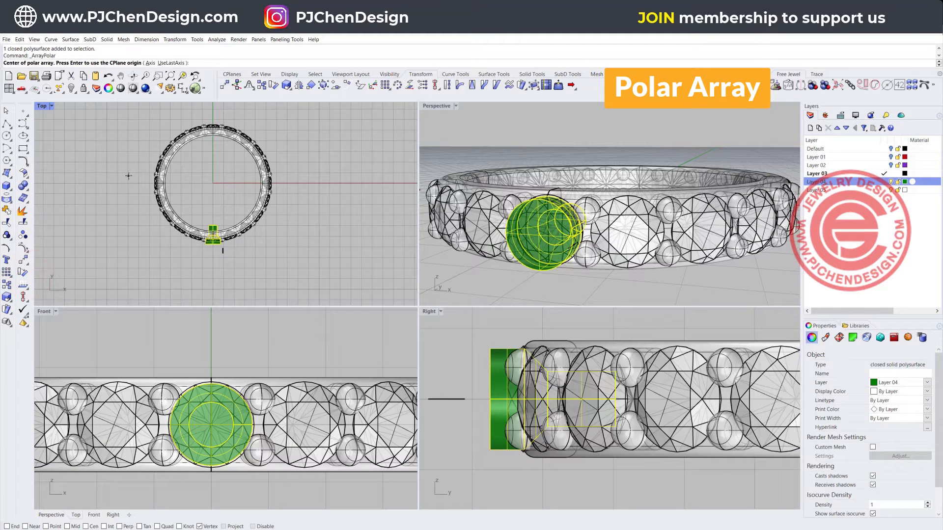
# - Polar-array the green cutter 20 times over 360° around the ring's origin
pyautogui.click(214, 183)
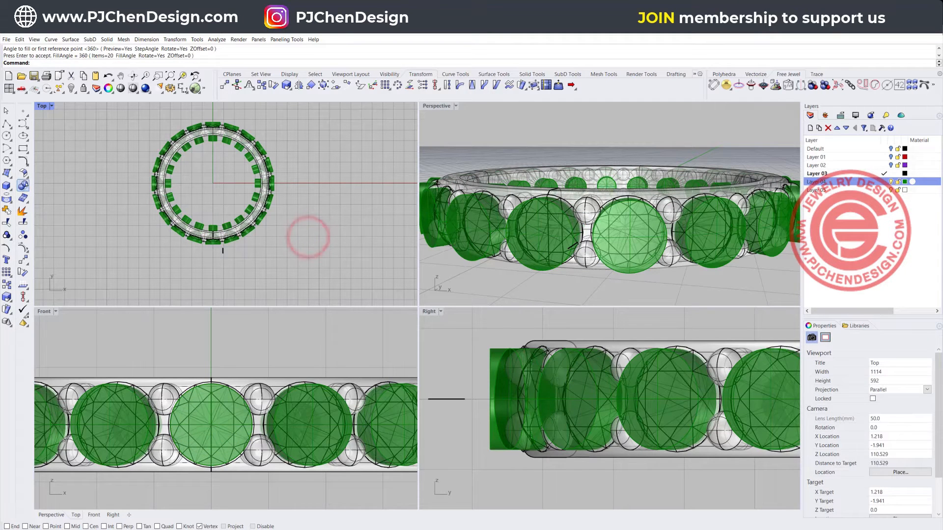
pyautogui.moveTo(24, 185)
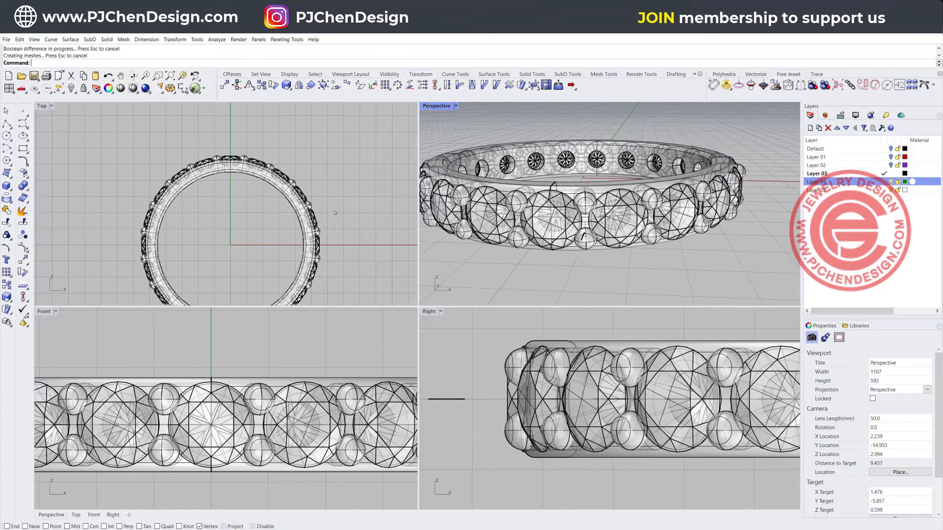
pyautogui.moveTo(308, 335)
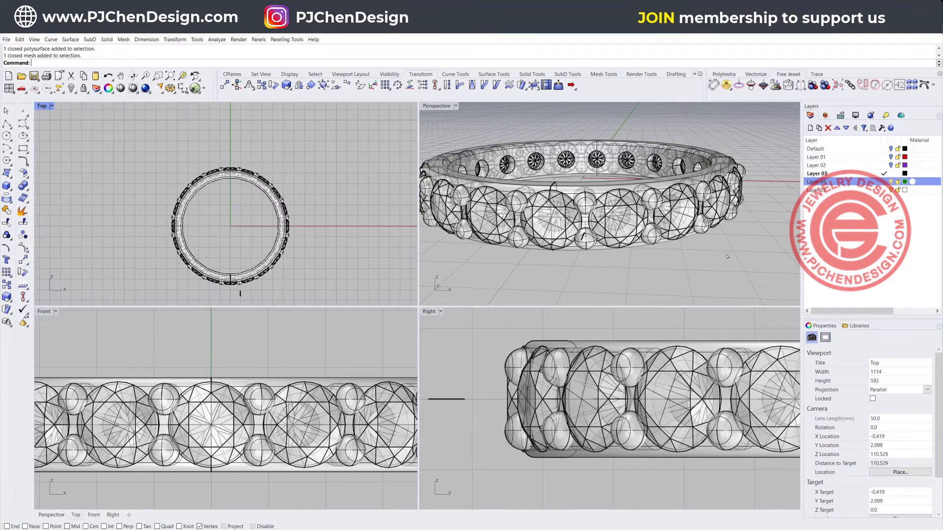
# - Draw a circle centred on the ring origin, then select and delete it to redraw
pyautogui.click(816, 181)
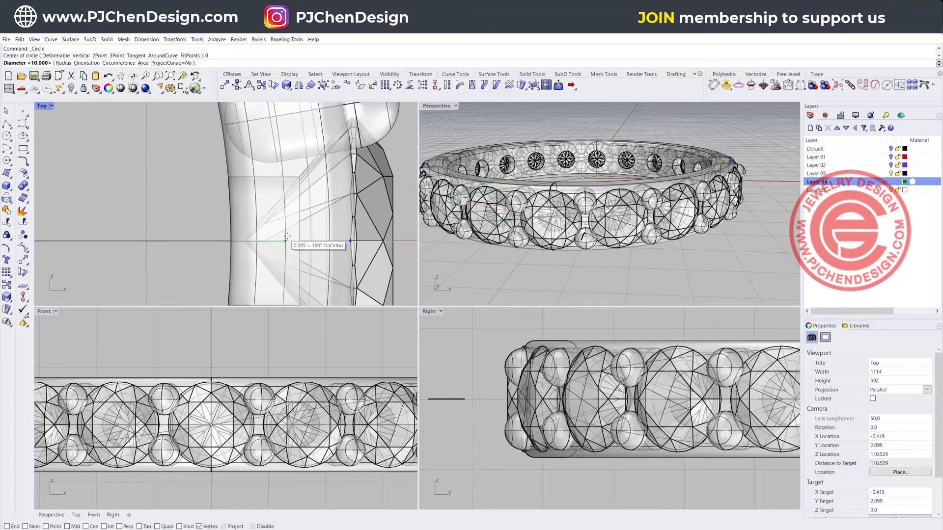
pyautogui.click(305, 243)
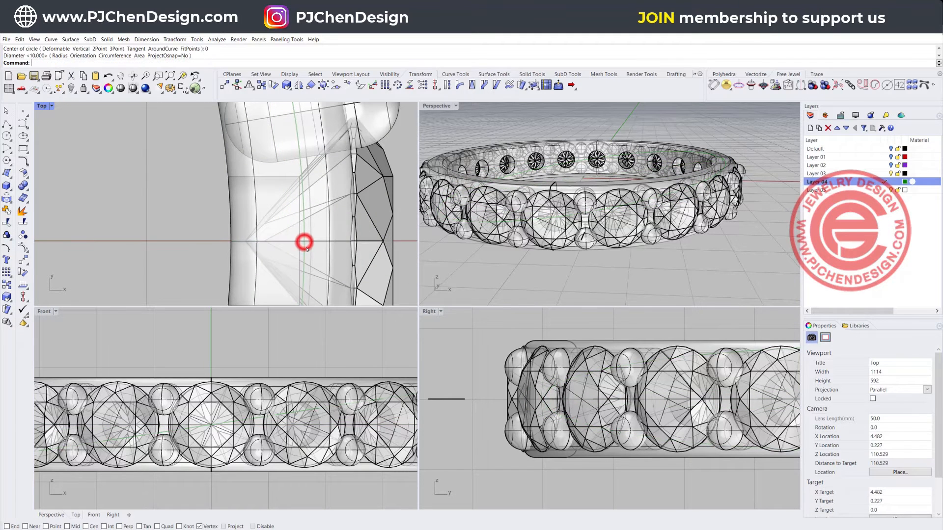
pyautogui.click(305, 244)
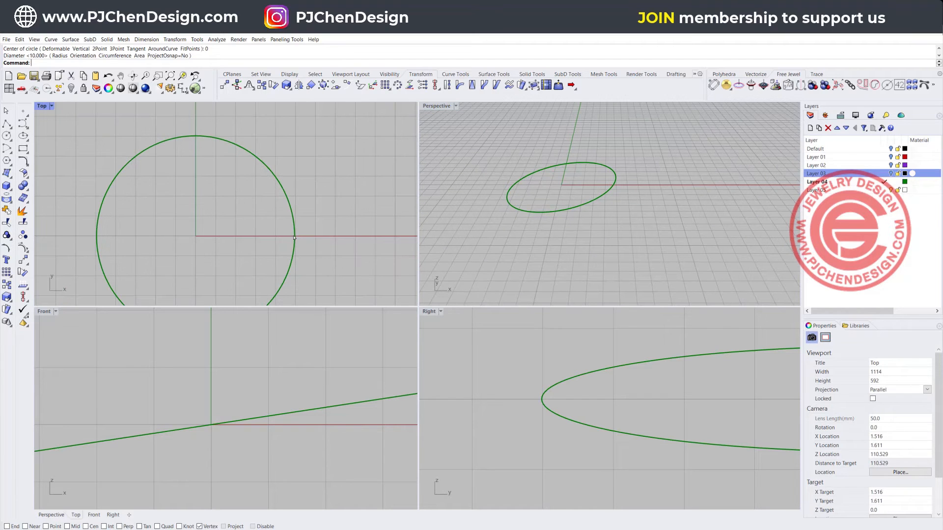
pyautogui.click(294, 236)
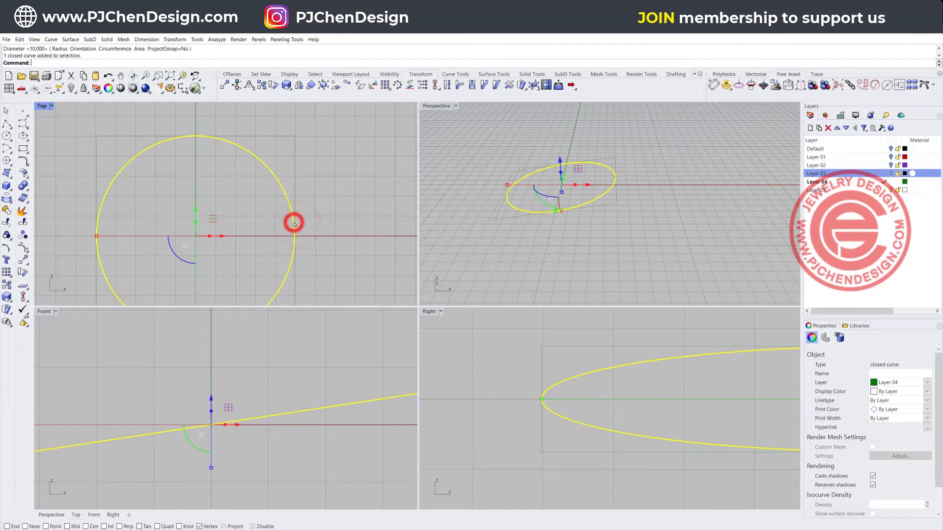
pyautogui.press('Delete')
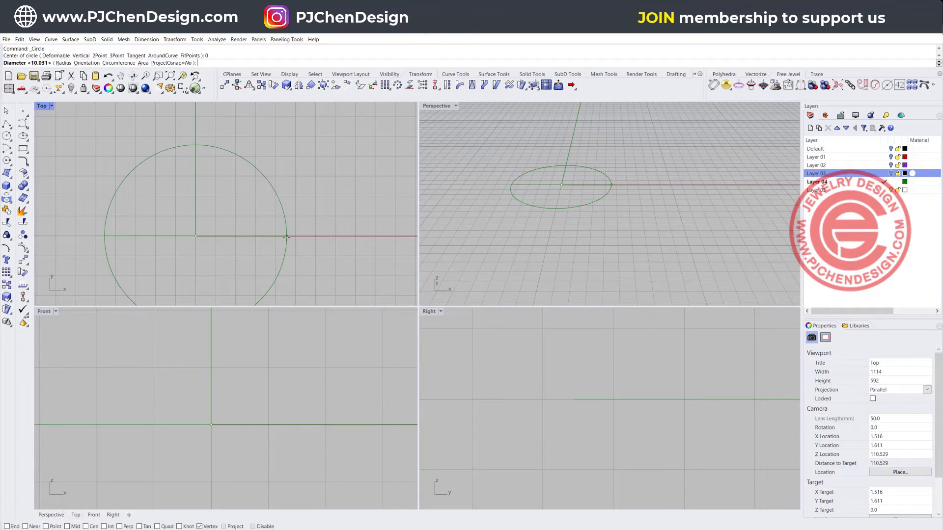
# - Fix the redrawn circle's diameter, divide it into 10, and trim it to the bottom arc
pyautogui.click(286, 237)
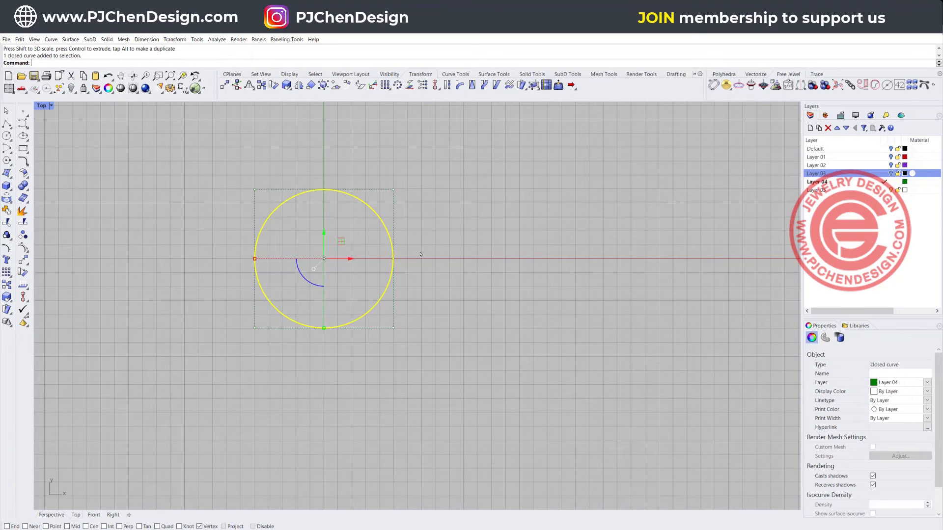
pyautogui.write('Divide')
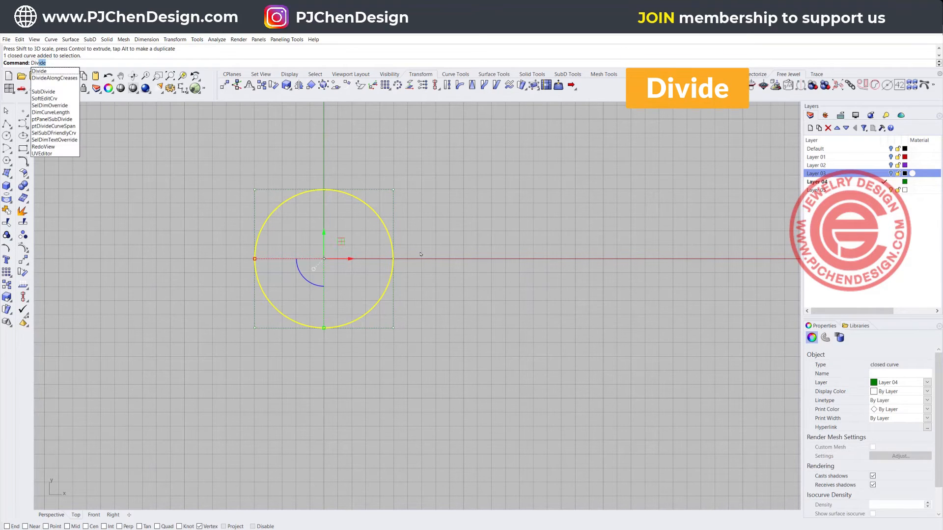
pyautogui.click(39, 70)
pyautogui.write('10')
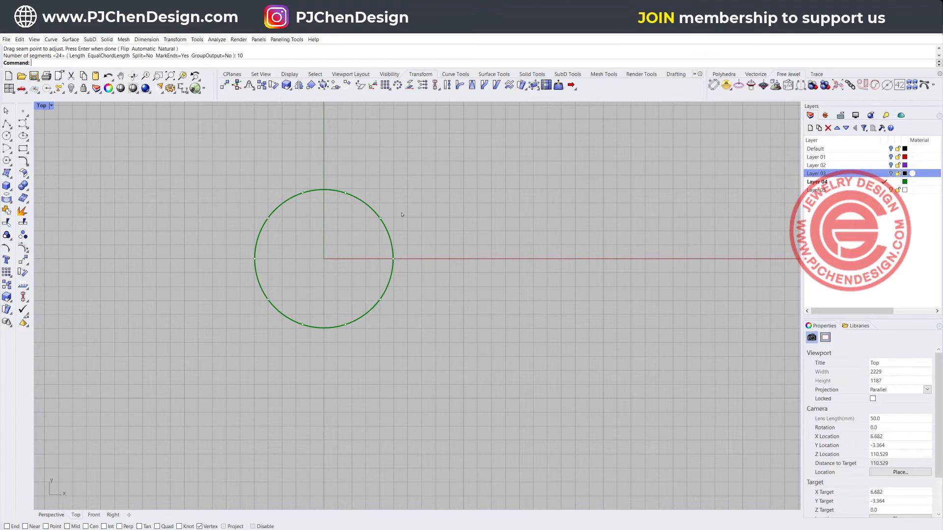
pyautogui.click(366, 247)
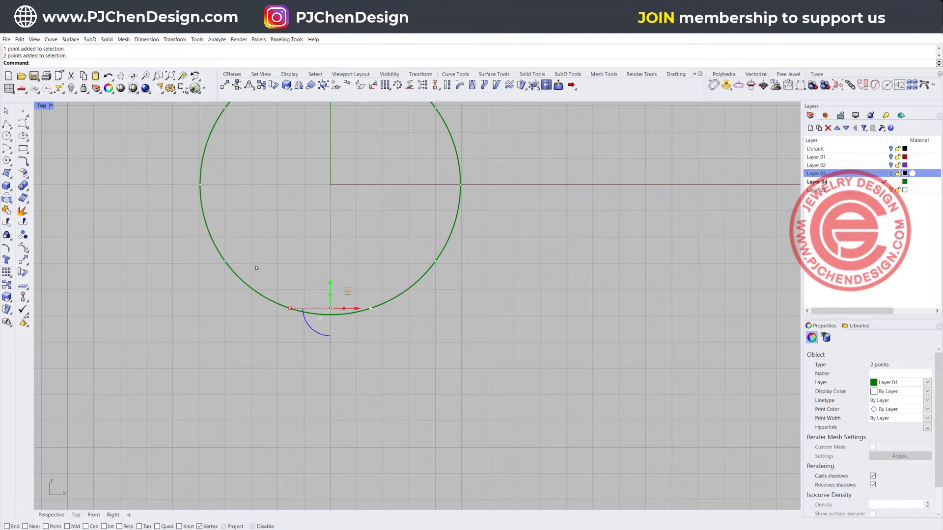
pyautogui.click(7, 222)
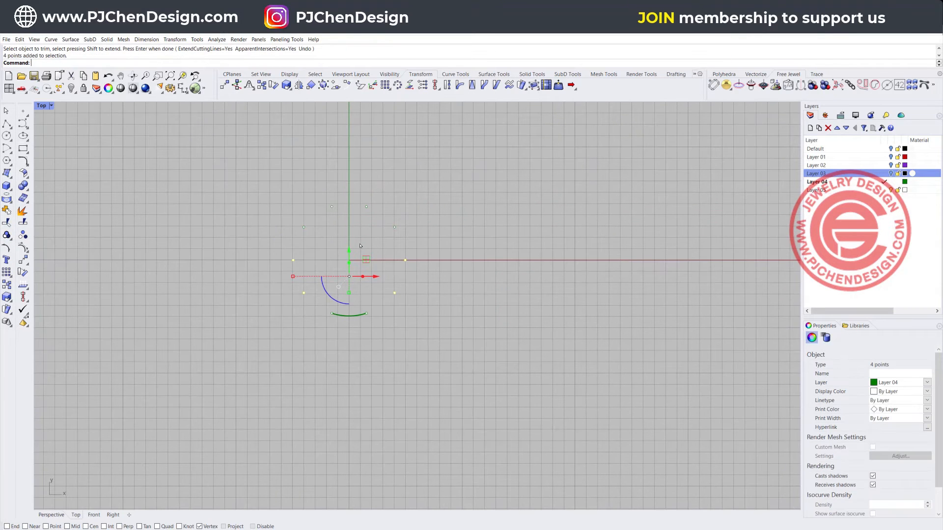
pyautogui.press('Delete')
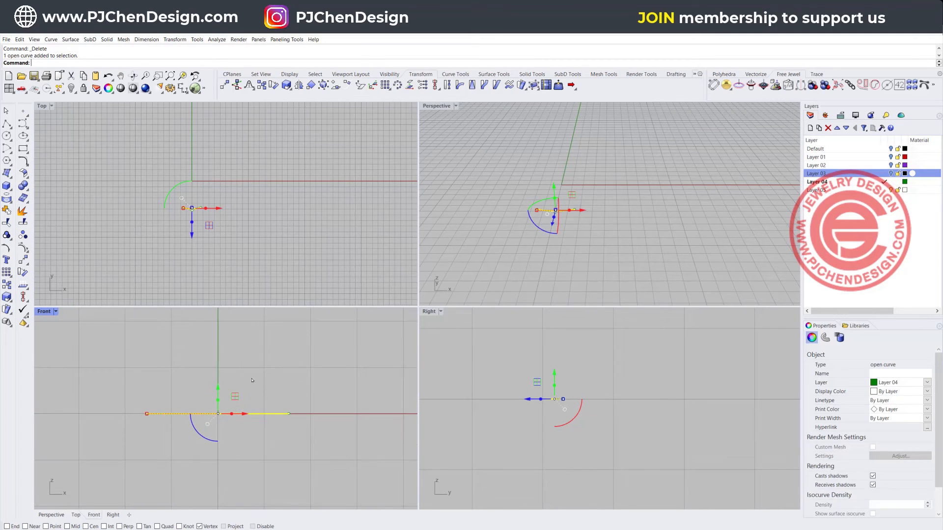
# - Rebuild the flat curve with a new point count and drag its points into a U-shape
pyautogui.write('Rebuild')
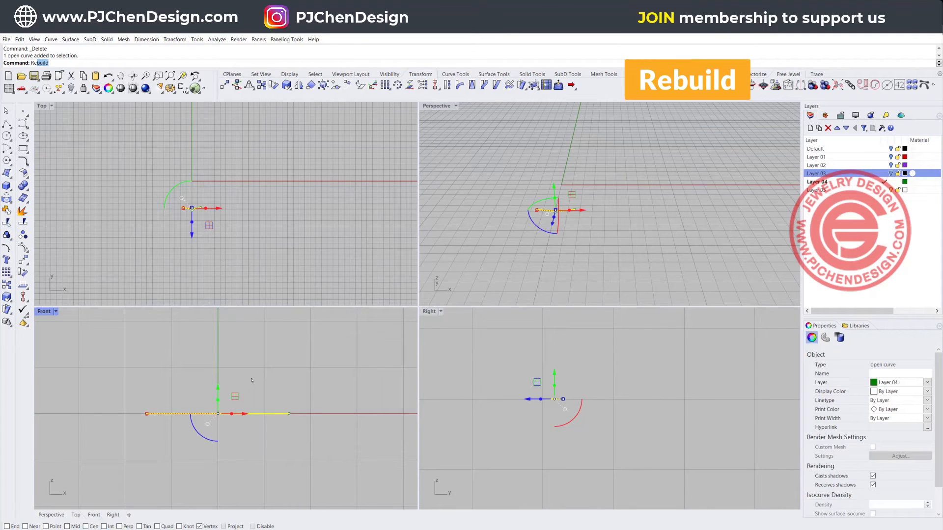
pyautogui.click(686, 80)
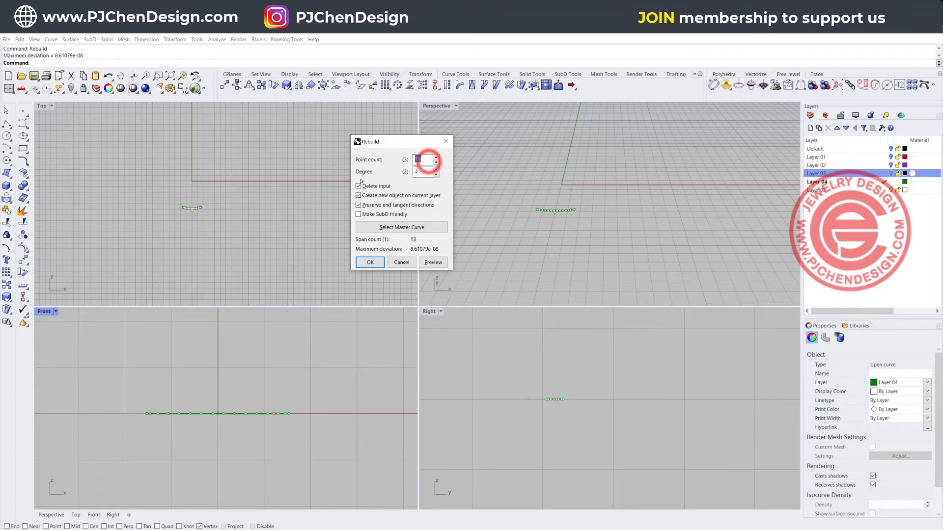
pyautogui.click(369, 262)
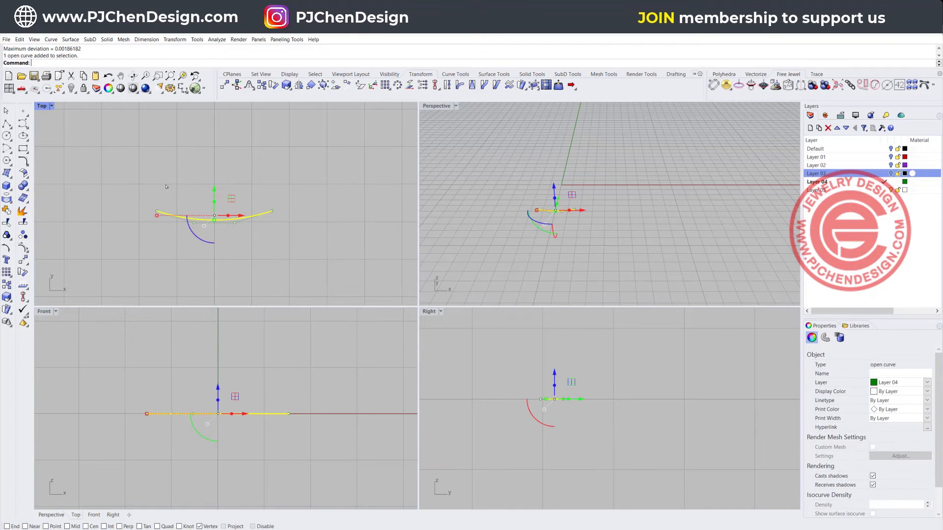
pyautogui.click(257, 188)
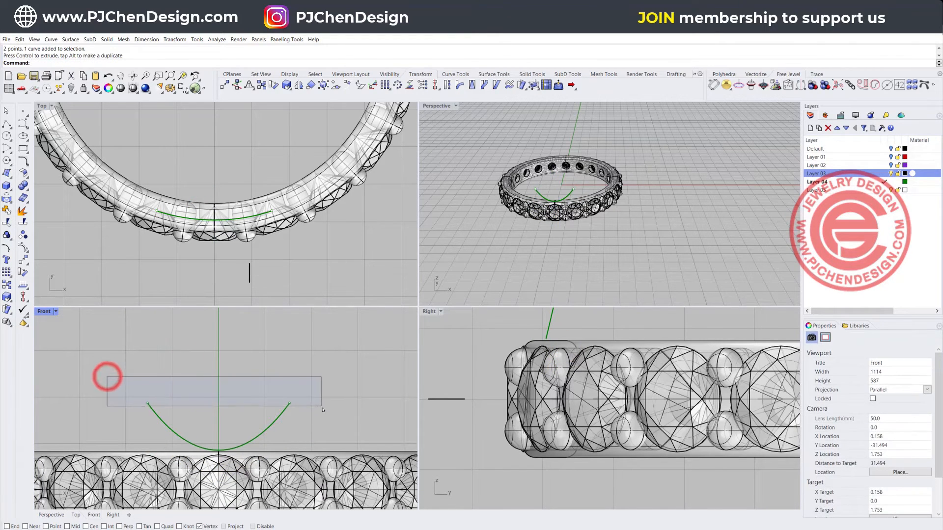
pyautogui.click(220, 402)
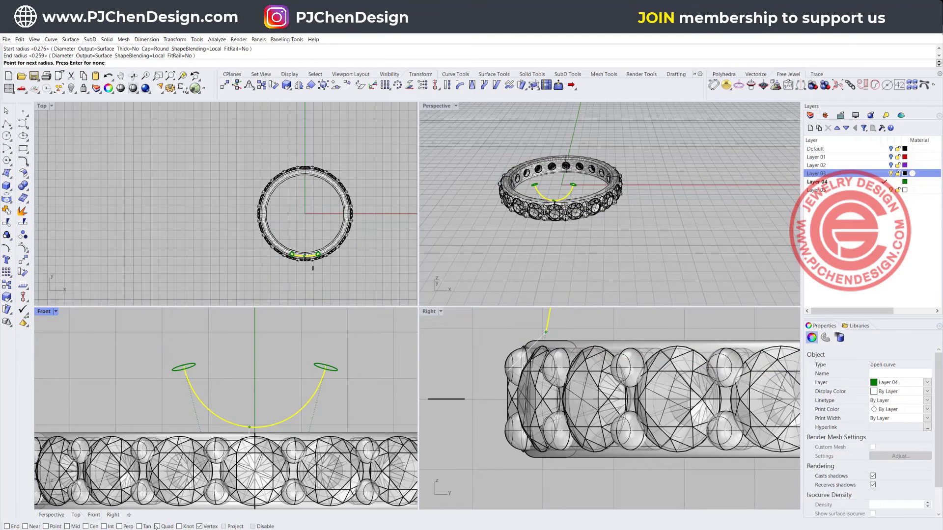
# - Pipe the U-arc with round caps and tapering radii, then select the tube
pyautogui.click(251, 431)
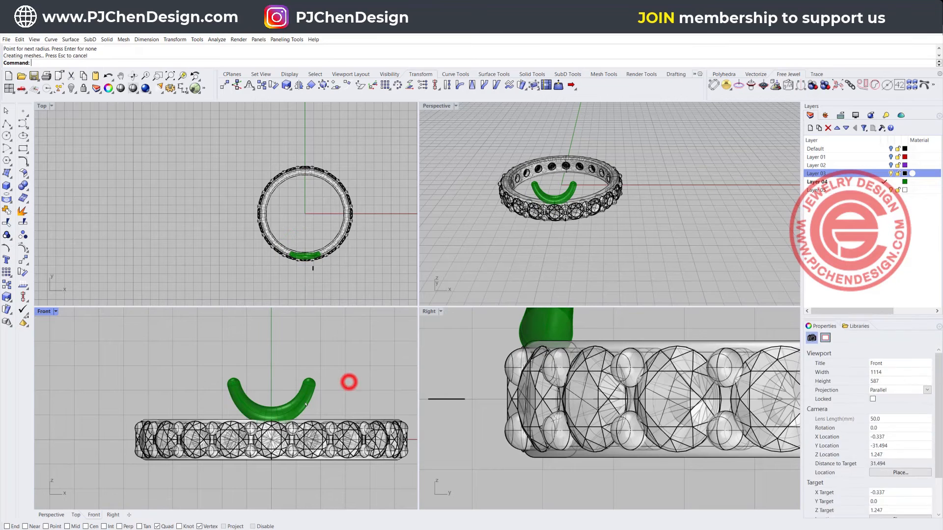
pyautogui.click(269, 393)
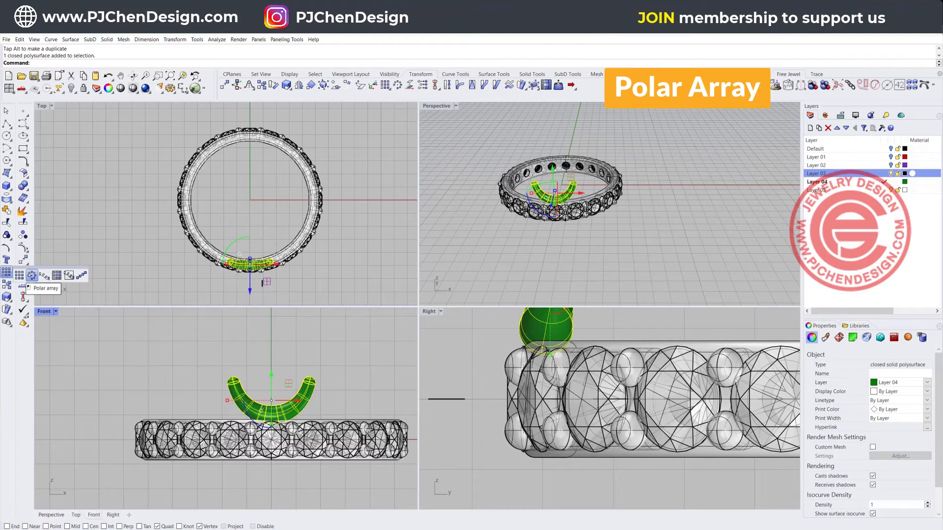
# - Polar-array the green tube into 10 copies around the ring centre
pyautogui.click(24, 273)
pyautogui.write('0')
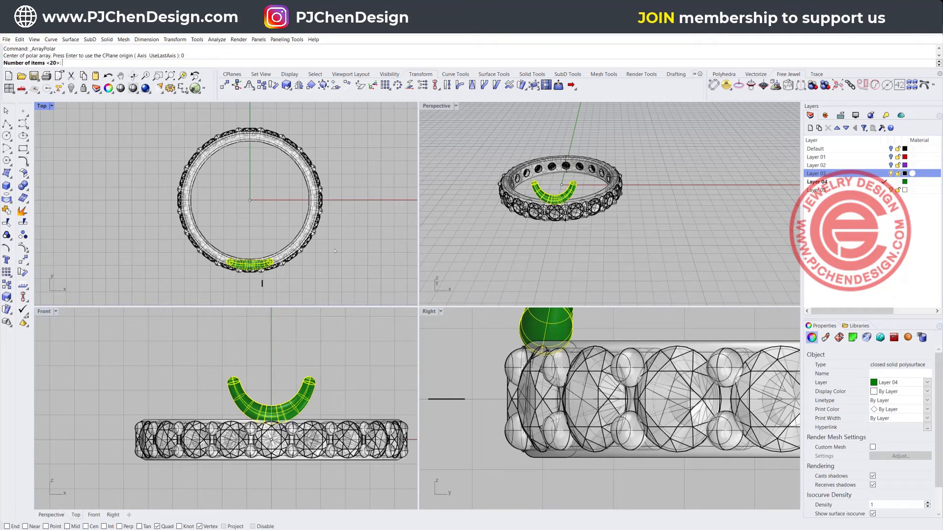
pyautogui.write('10')
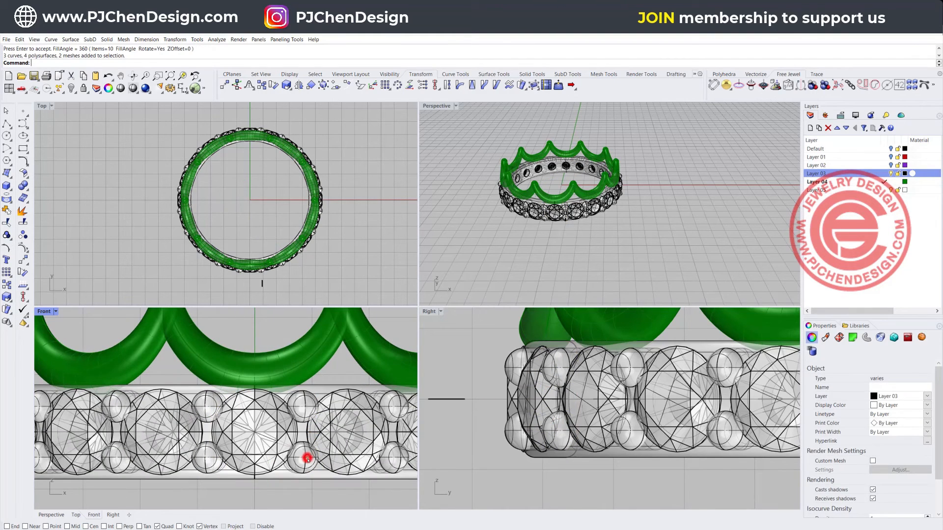
# - Pick one band stone, copy it above the crown, and wrap it in a tube setting
pyautogui.click(307, 458)
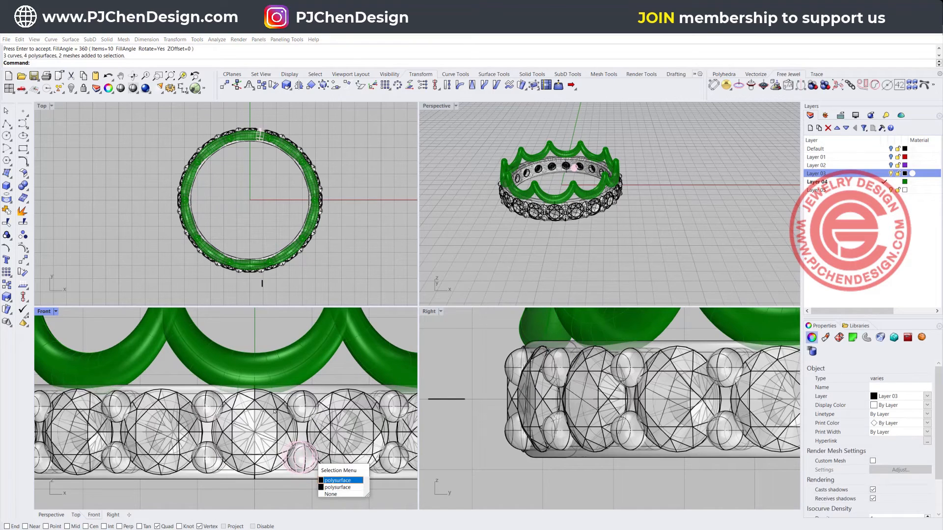
pyautogui.click(337, 480)
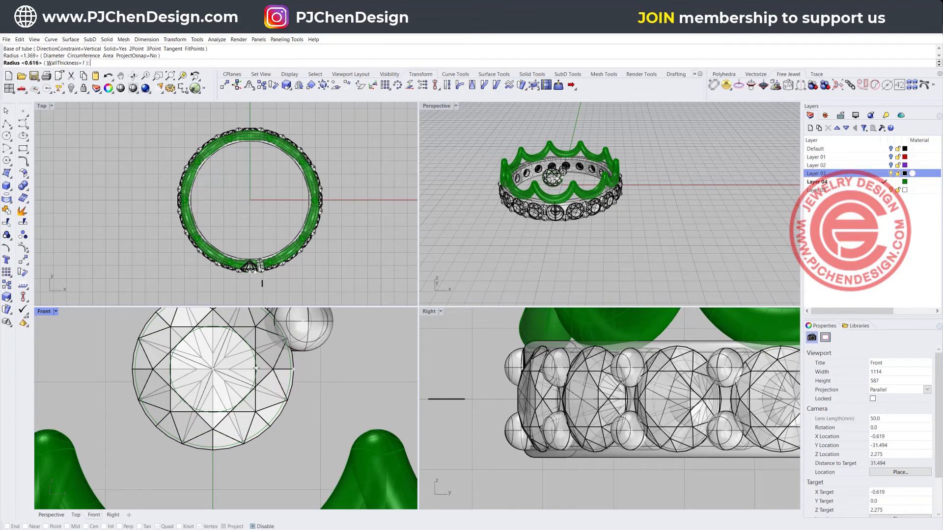
pyautogui.click(251, 367)
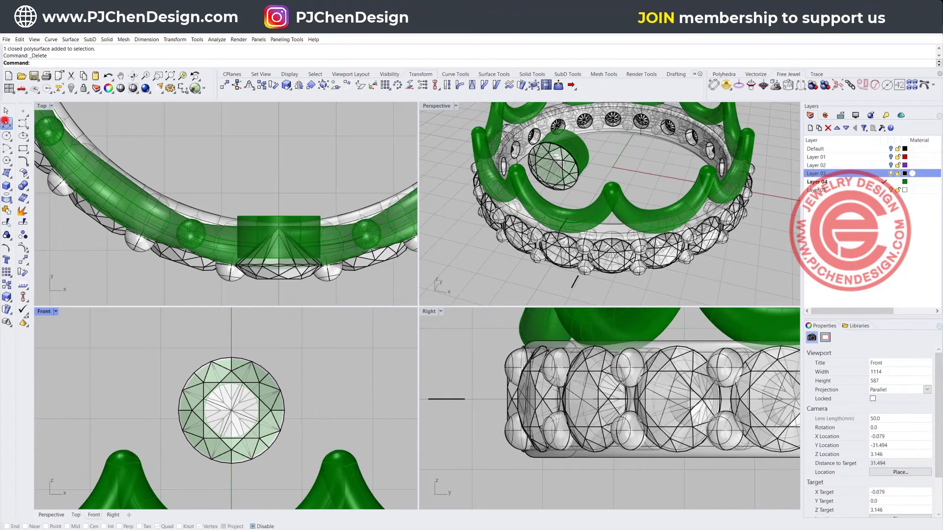
# - Draw the prong's polyline profile, snapping to the setting's end and corner
pyautogui.click(280, 204)
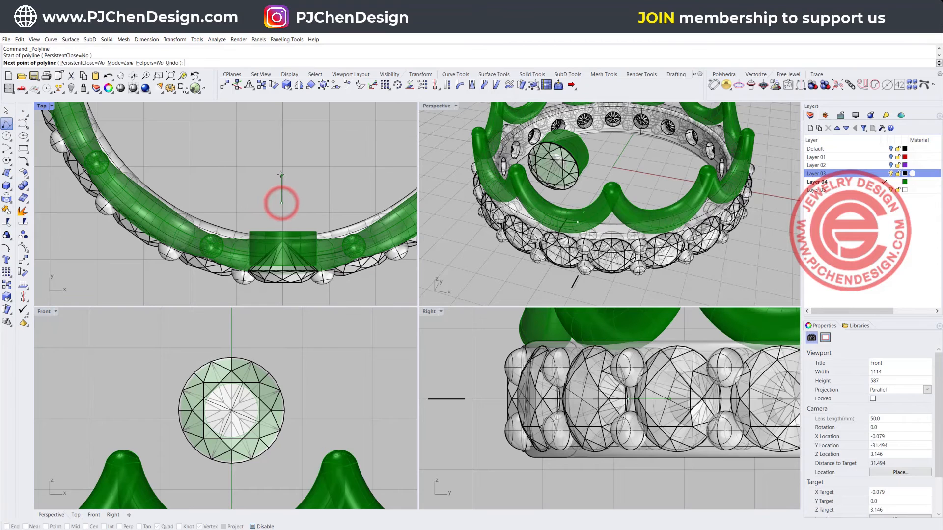
pyautogui.click(280, 194)
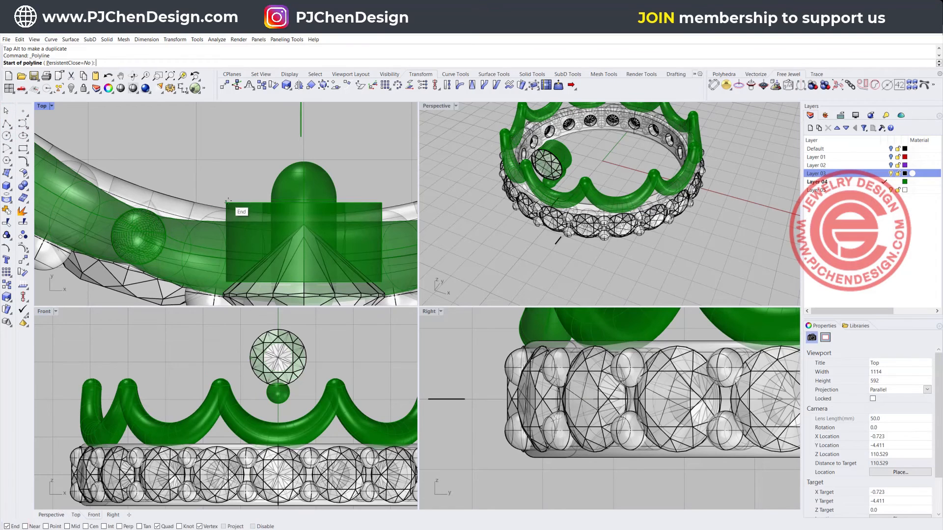
pyautogui.click(378, 205)
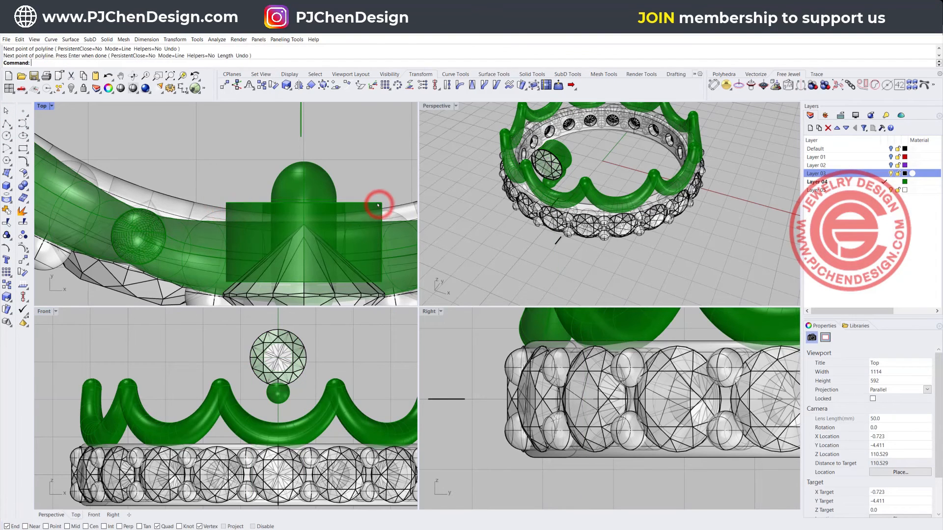
pyautogui.click(376, 217)
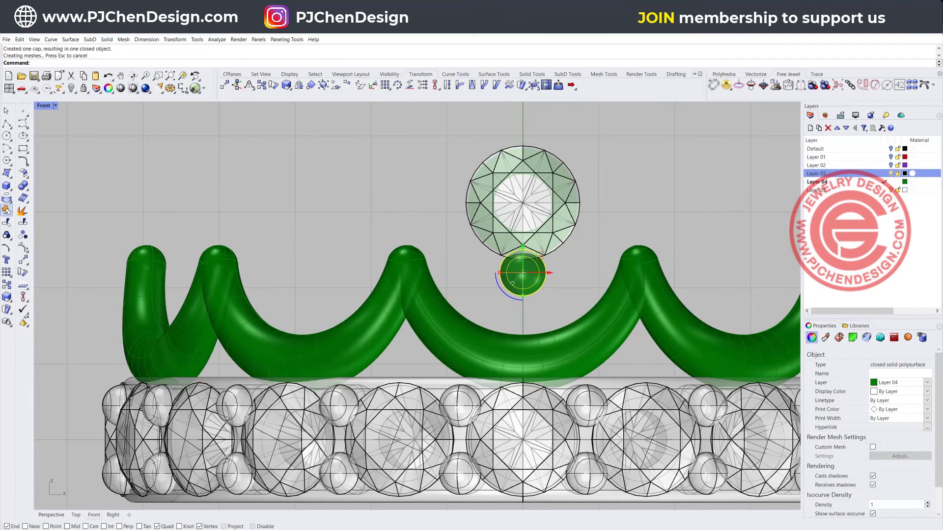
# - Select the round prong and group it with the stone and setting
pyautogui.click(7, 273)
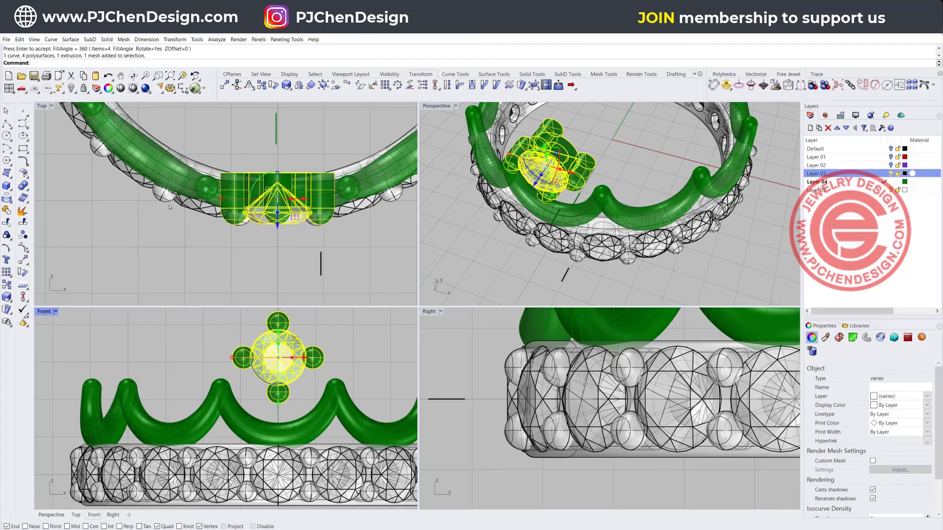
pyautogui.moveTo(8, 235)
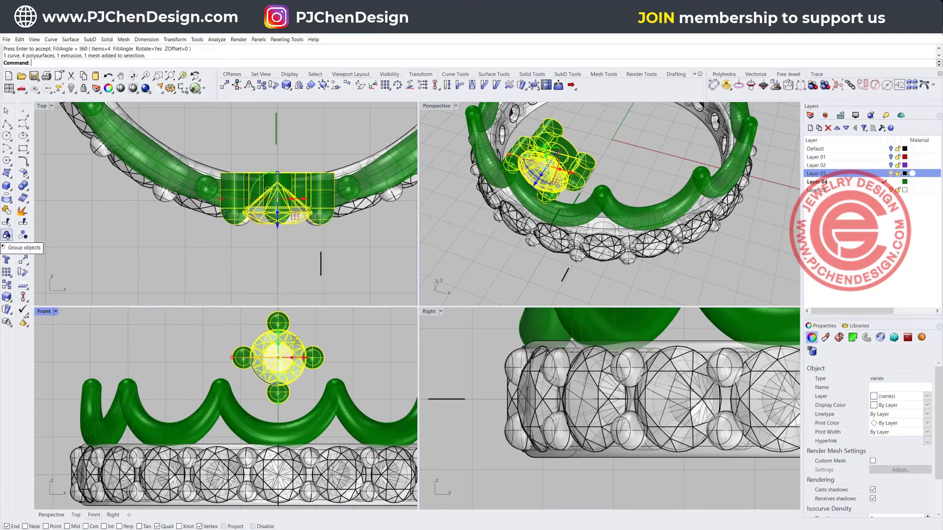
pyautogui.press('ctrl+z')
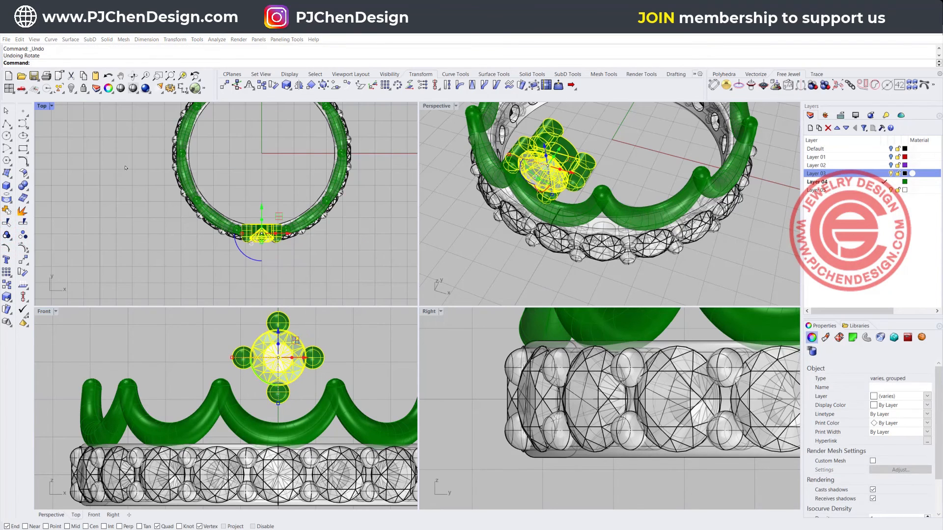
# - Rotate the grouped stone-and-prong setting about the ring centre onto a crown peak, entering 360
pyautogui.click(23, 271)
pyautogui.write('0')
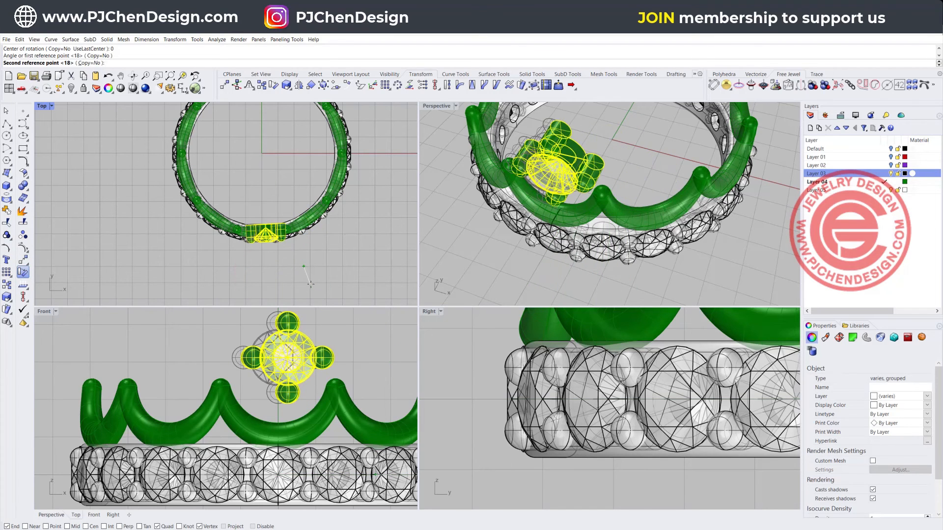
pyautogui.write('360')
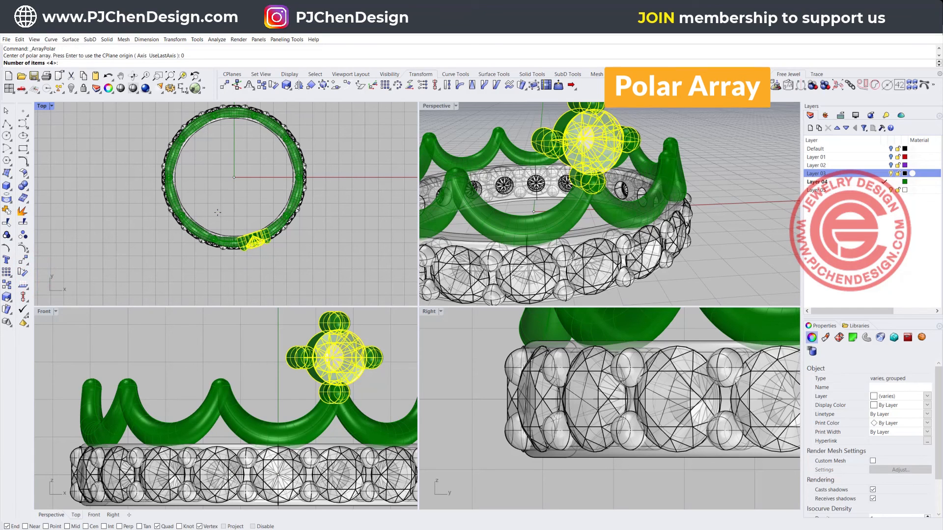
# - Enter 10 as the item count for the polar array of the setting
pyautogui.write('10')
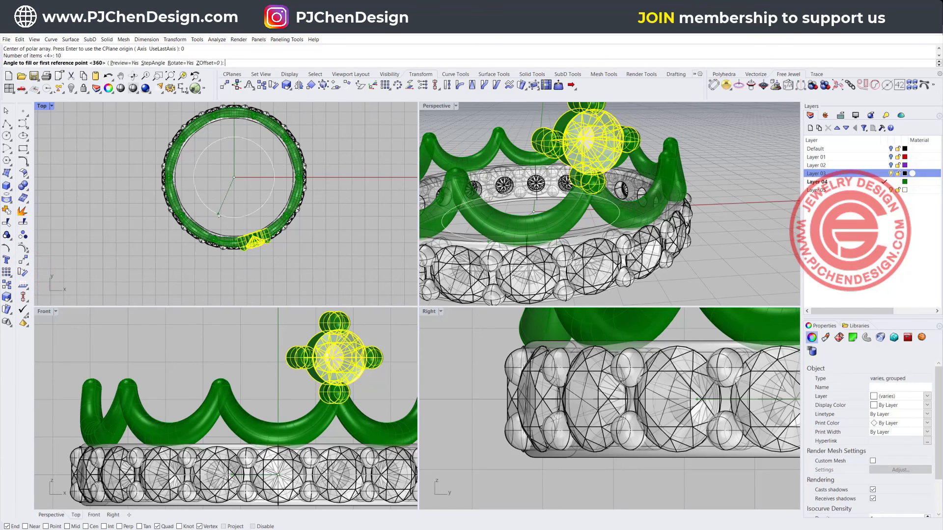